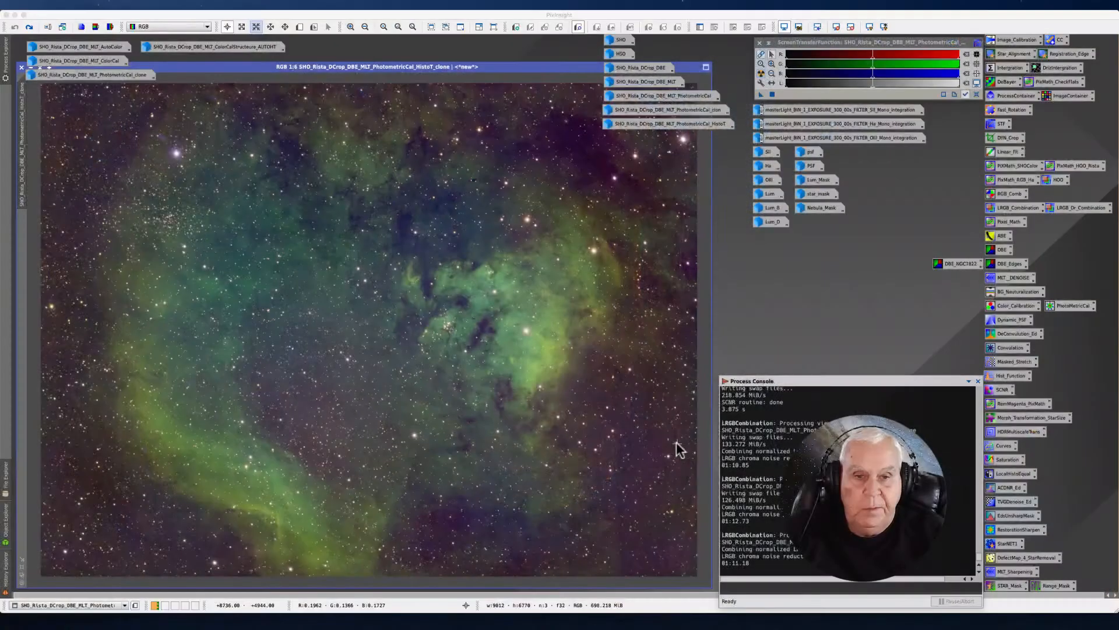
pyautogui.moveTo(646, 378)
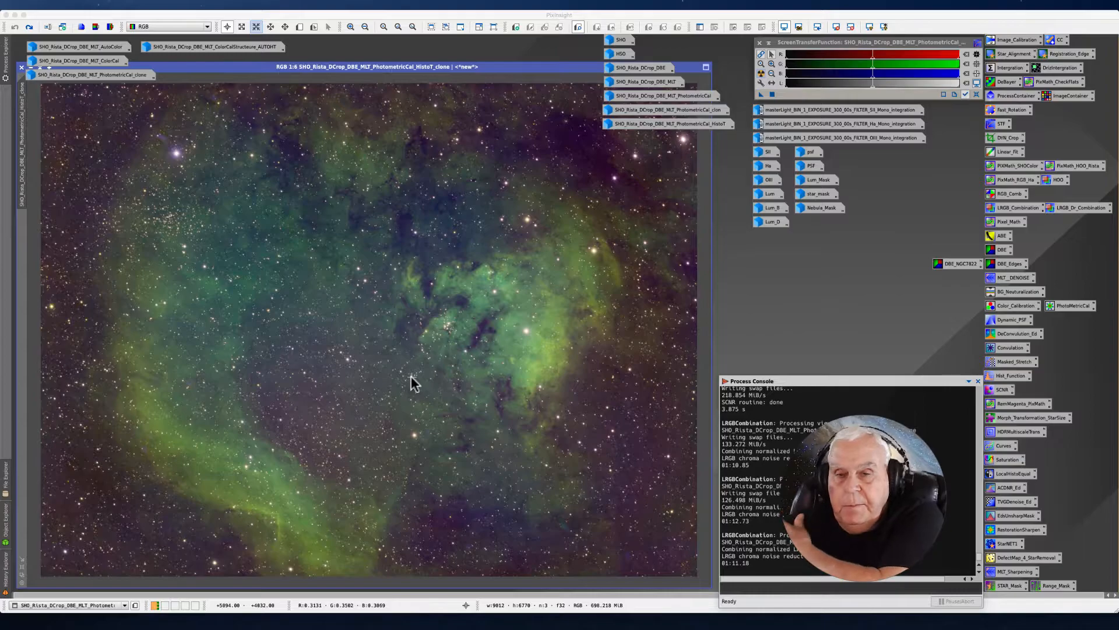
pyautogui.moveTo(360, 387)
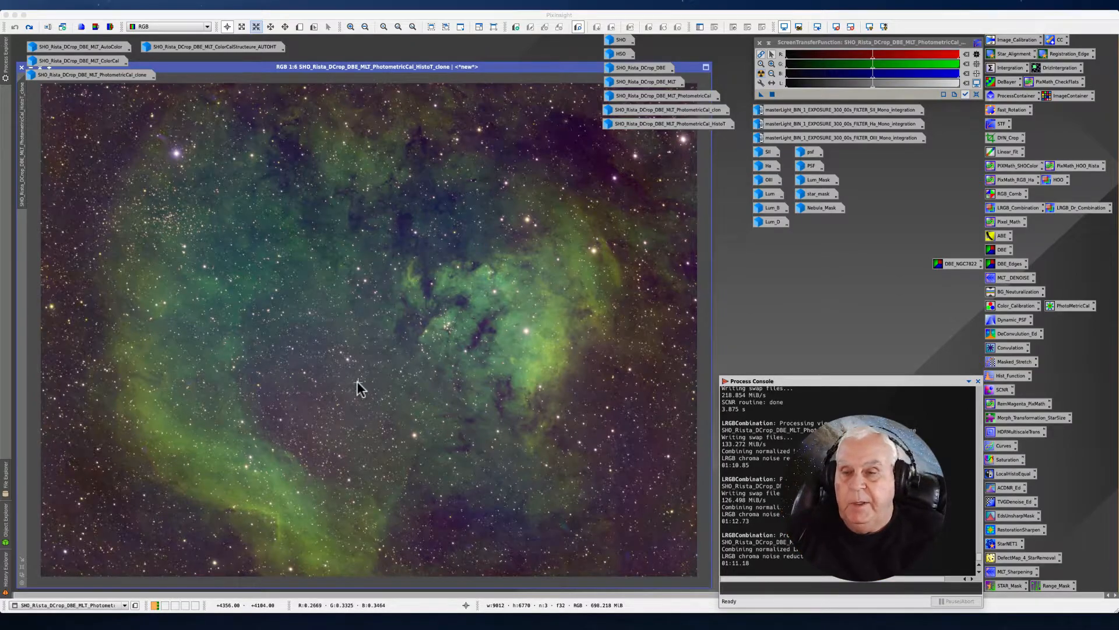
pyautogui.moveTo(330, 338)
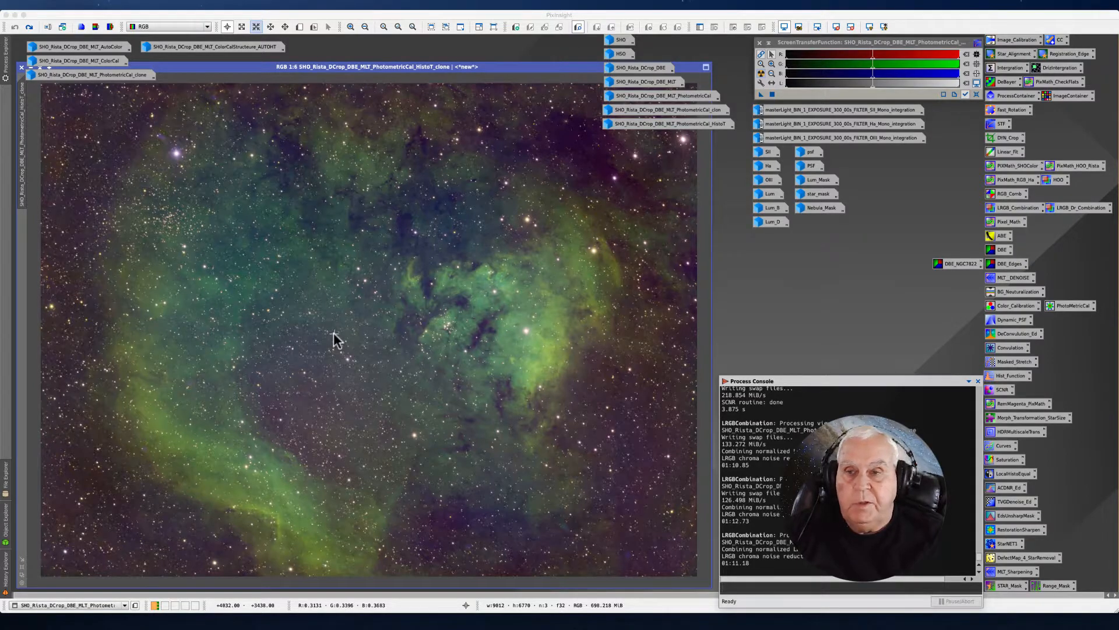
pyautogui.moveTo(410, 296)
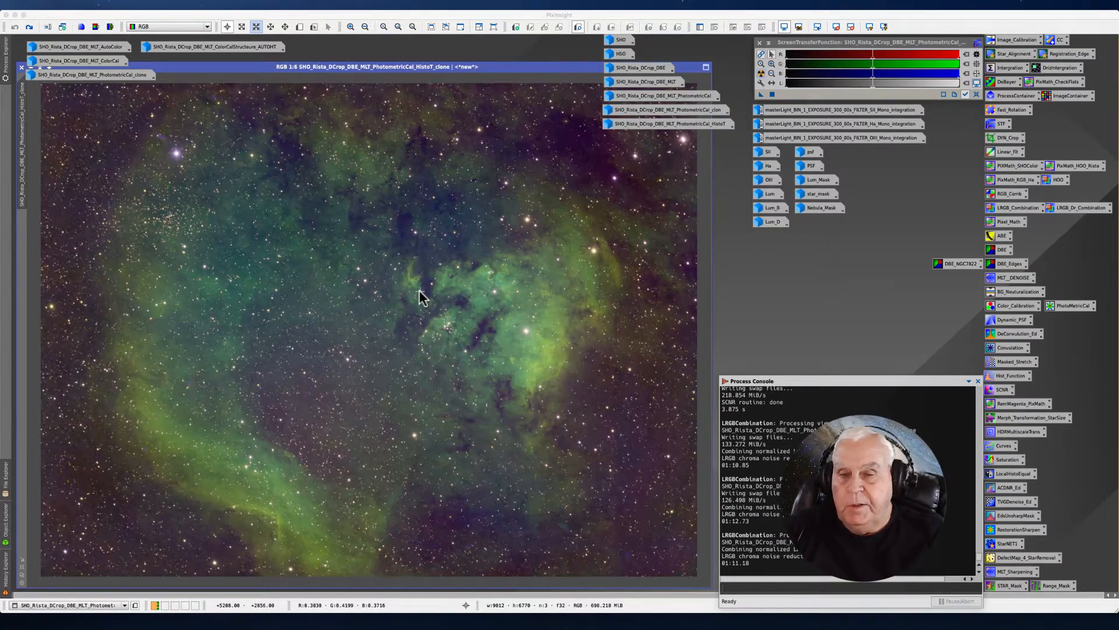
pyautogui.moveTo(411, 303)
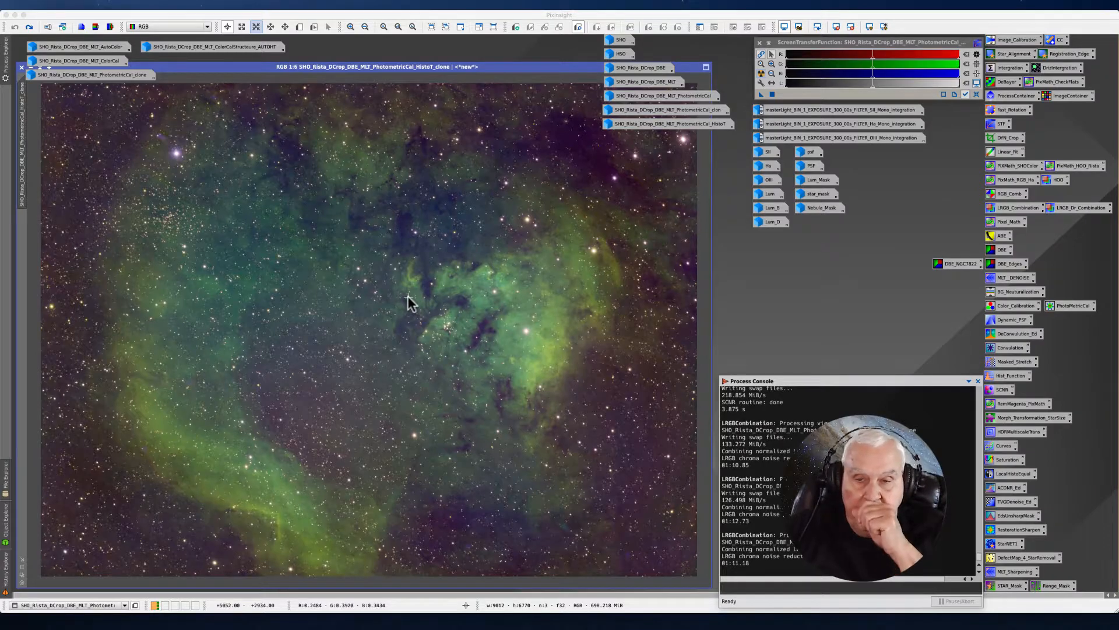
pyautogui.moveTo(396, 312)
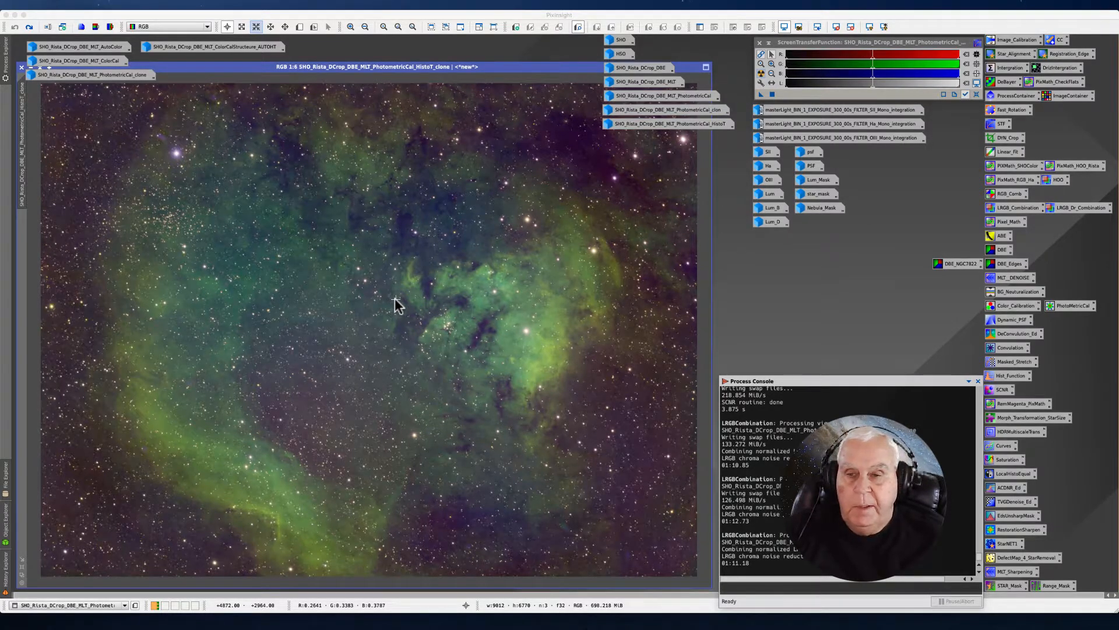
pyautogui.moveTo(374, 317)
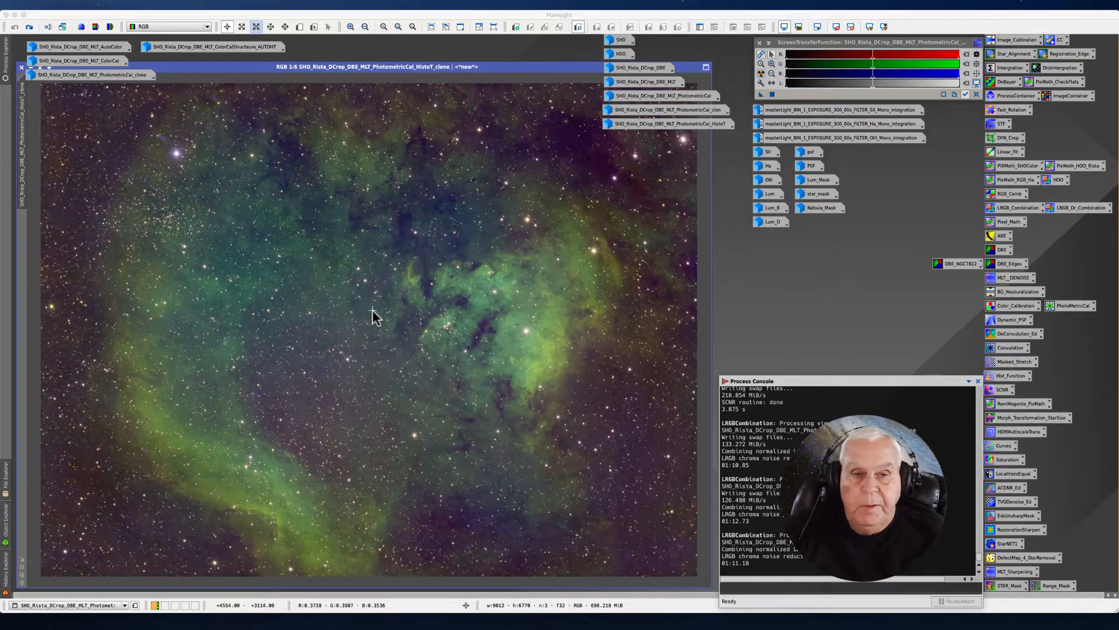
pyautogui.moveTo(412, 312)
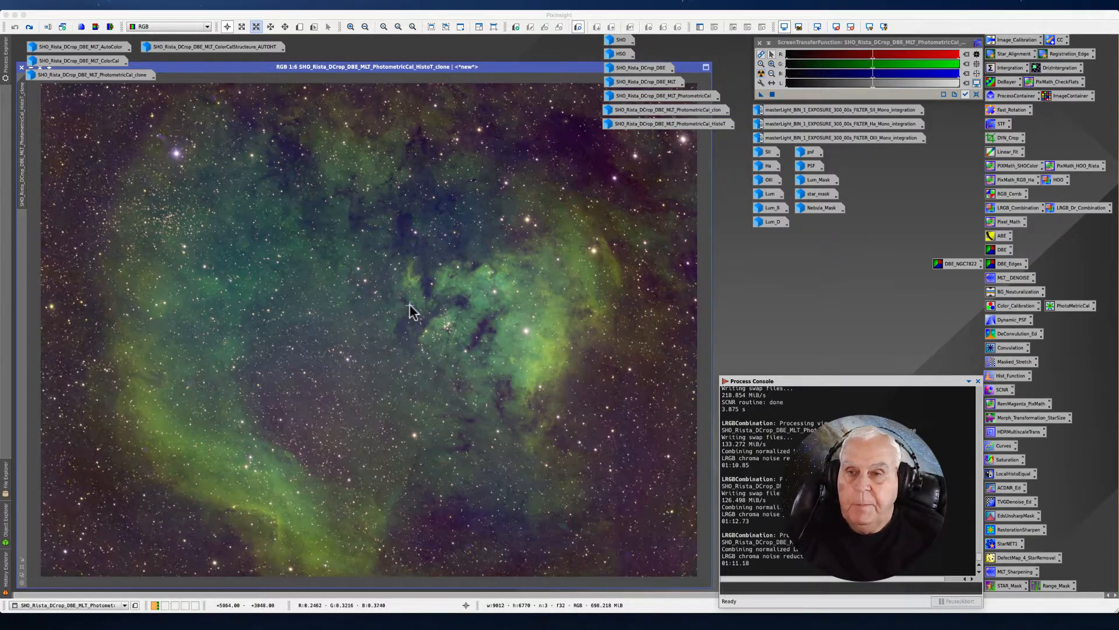
pyautogui.moveTo(419, 311)
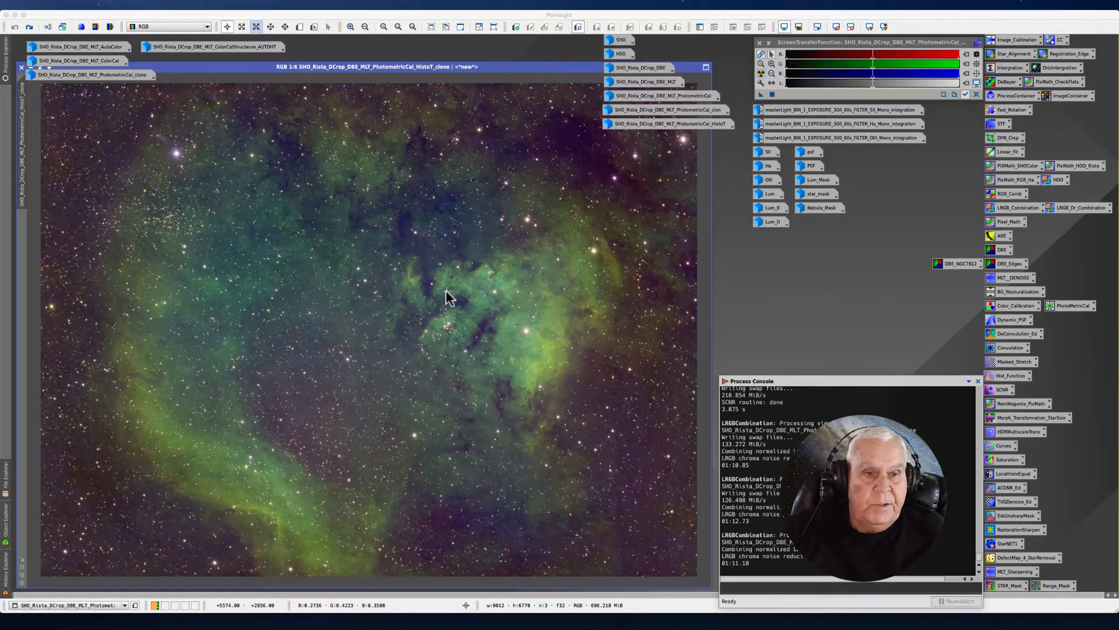
pyautogui.moveTo(450, 299)
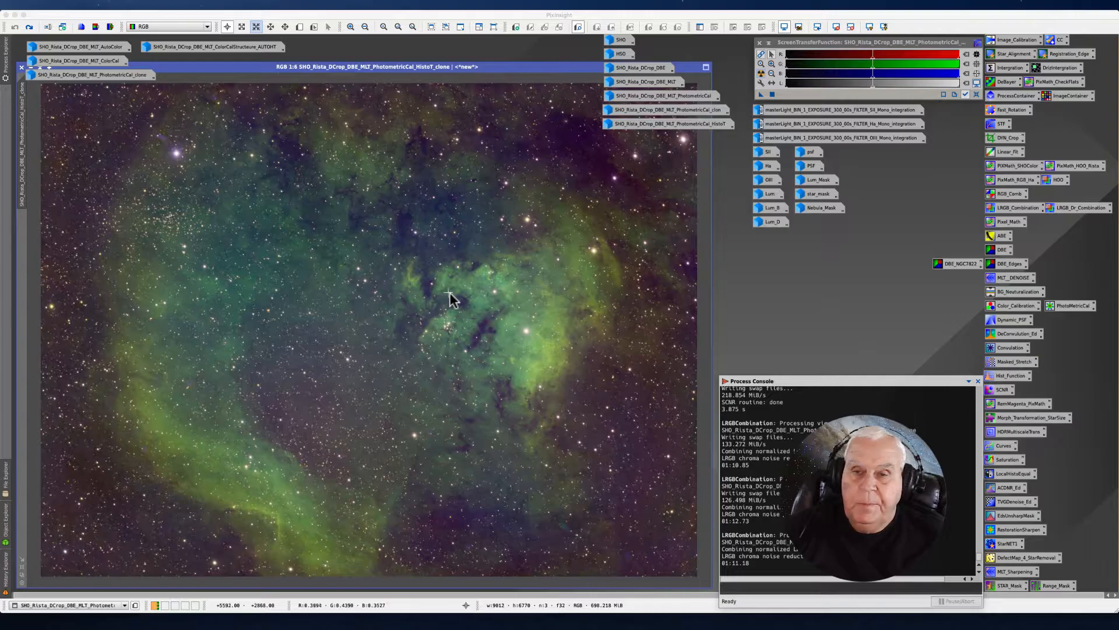
pyautogui.moveTo(781, 336)
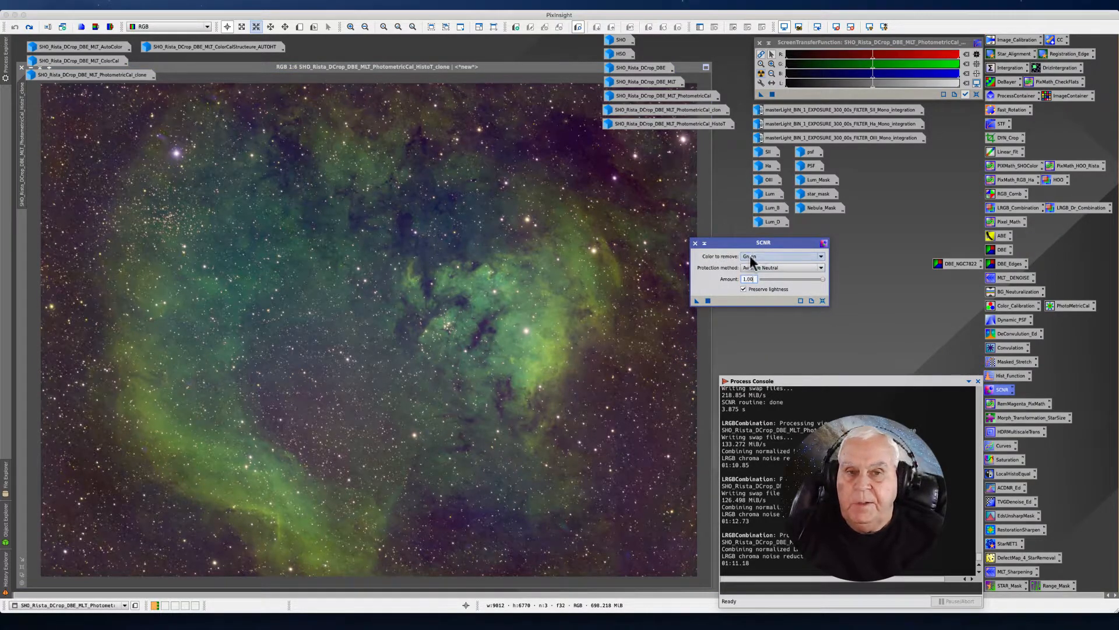
# Start SCNR on the nebula image to remove the green cast at full strength.
pyautogui.click(781, 256)
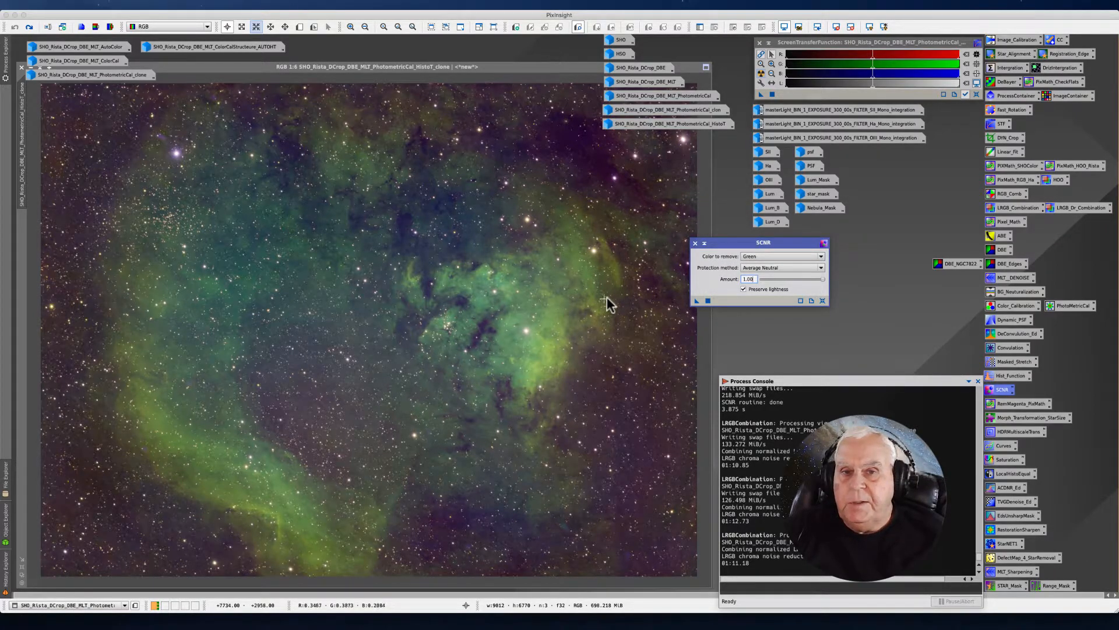
pyautogui.moveTo(627, 298)
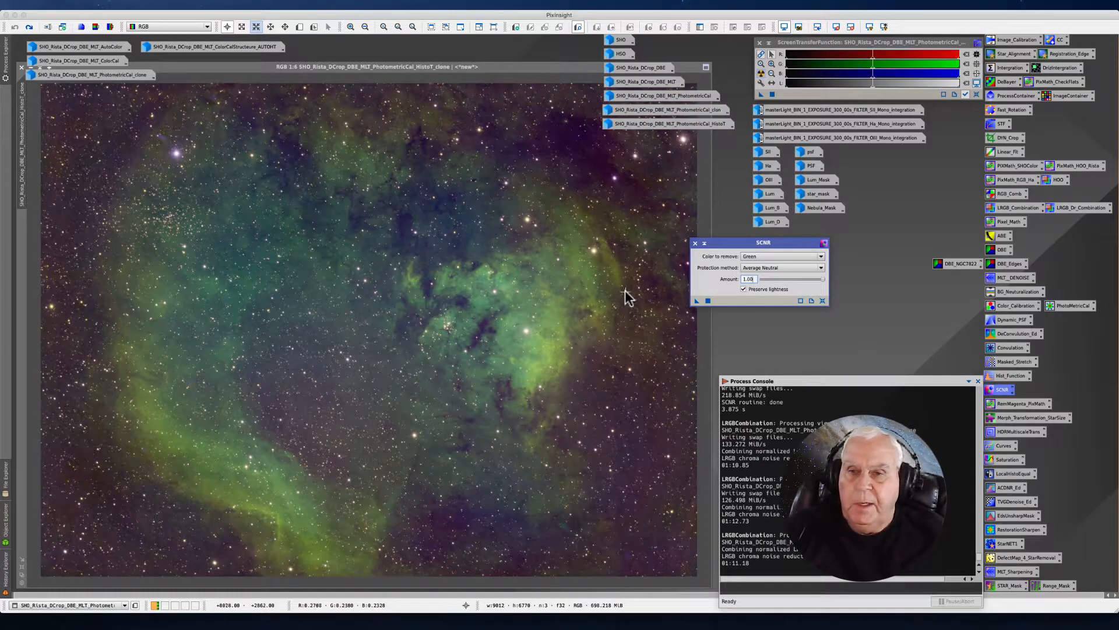
pyautogui.moveTo(559, 349)
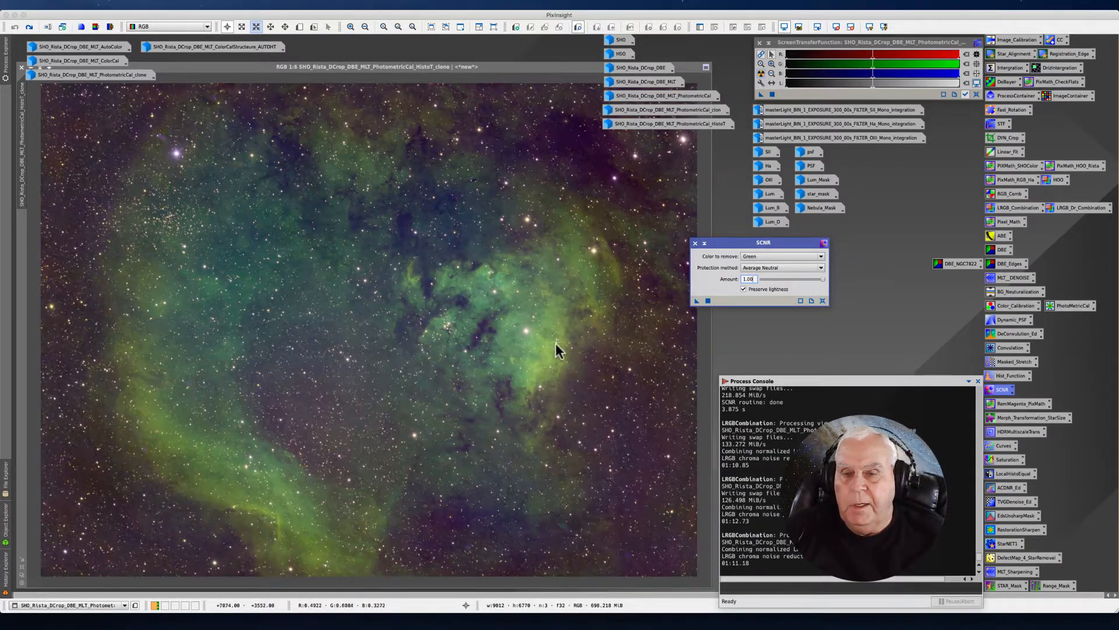
pyautogui.moveTo(443, 310)
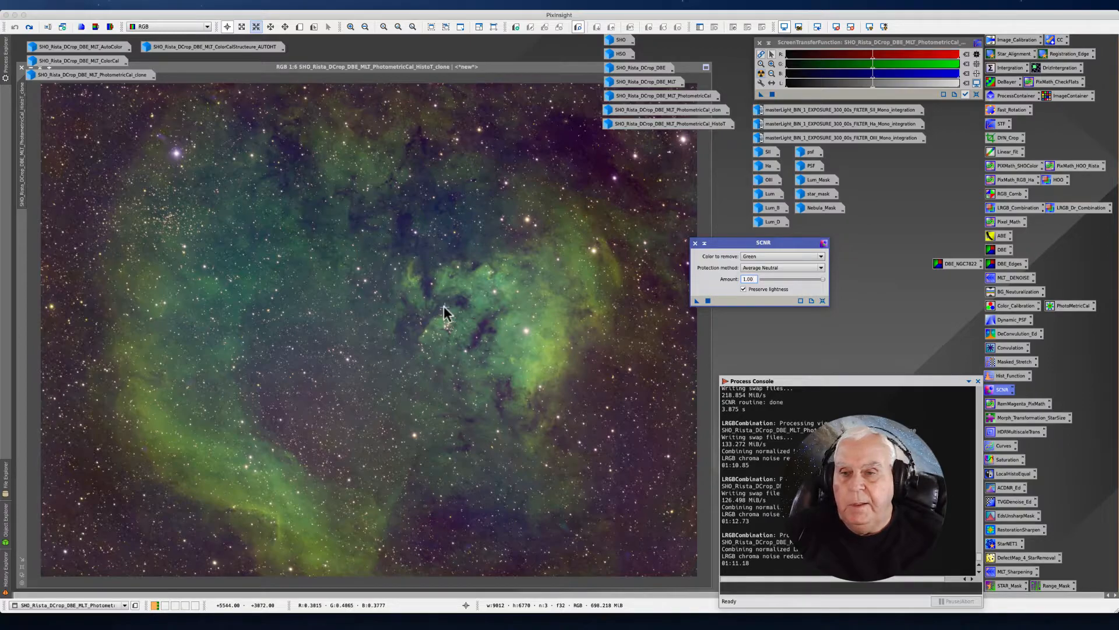
pyautogui.moveTo(477, 313)
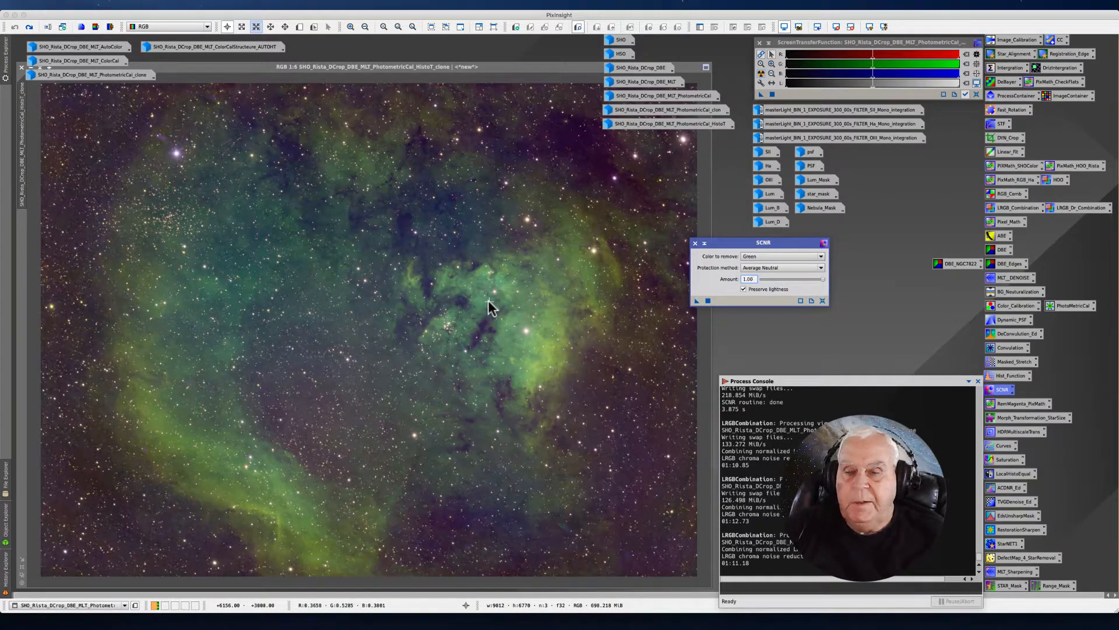
pyautogui.moveTo(329, 400)
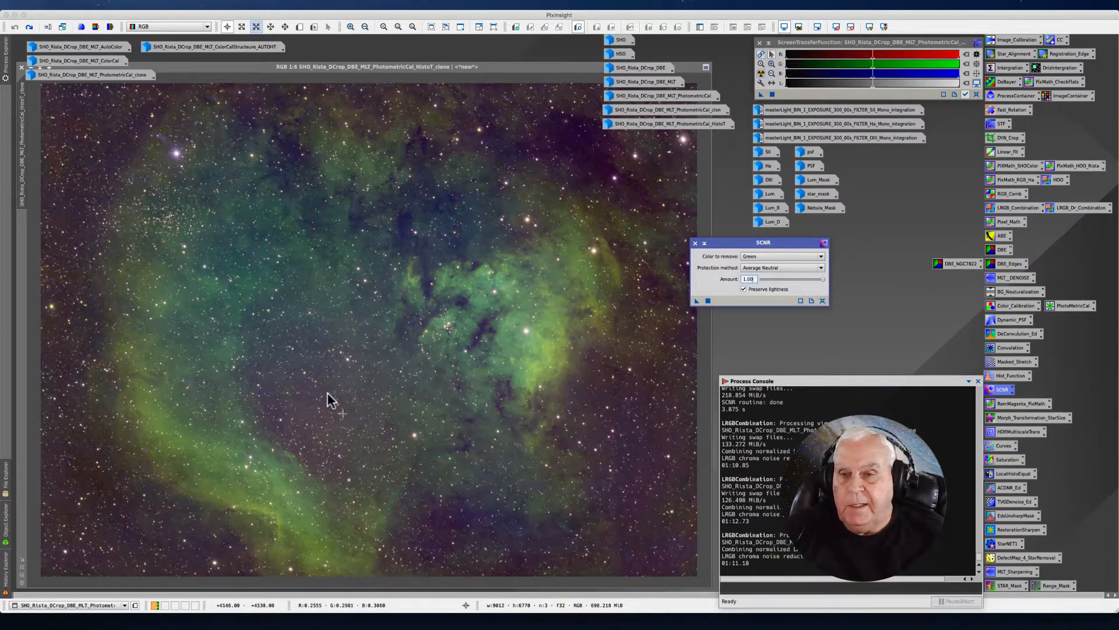
pyautogui.moveTo(338, 306)
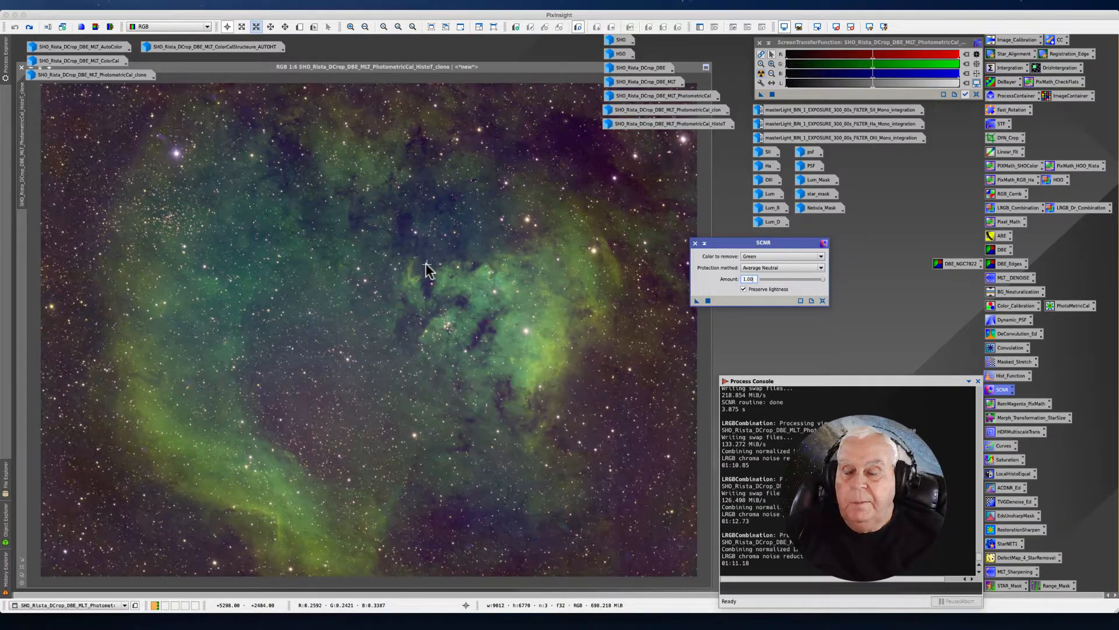
pyautogui.moveTo(402, 282)
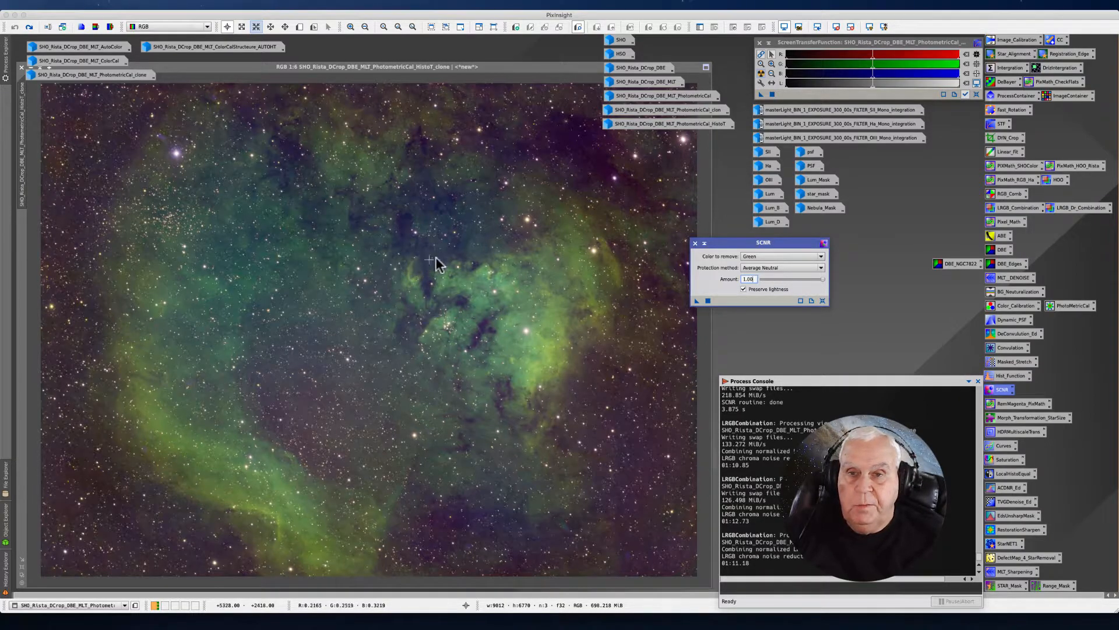
pyautogui.moveTo(266, 273)
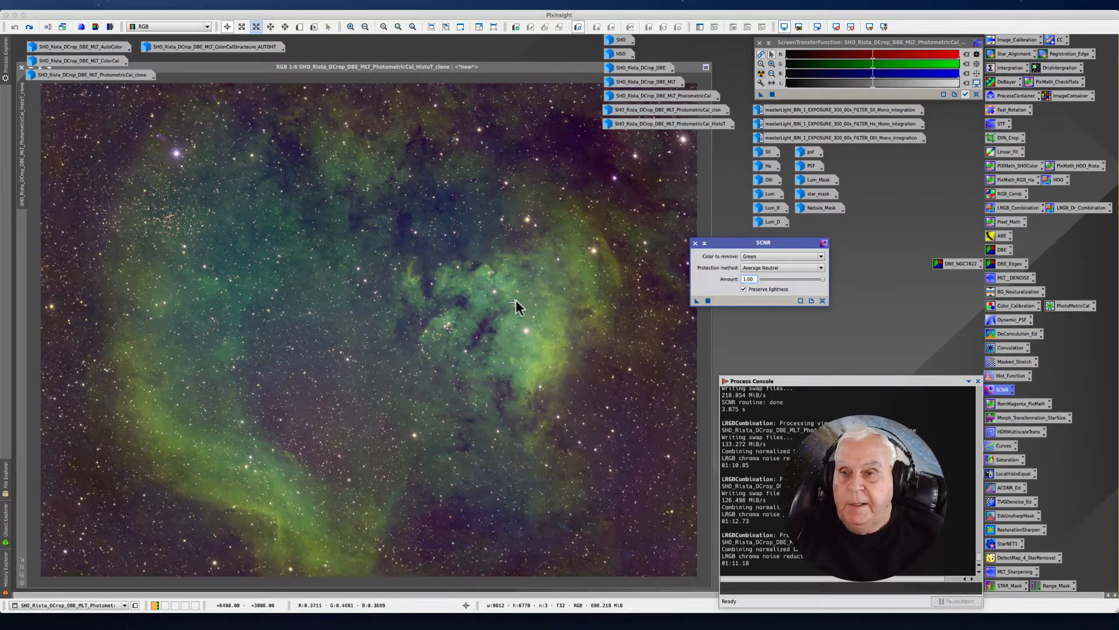
pyautogui.moveTo(394, 353)
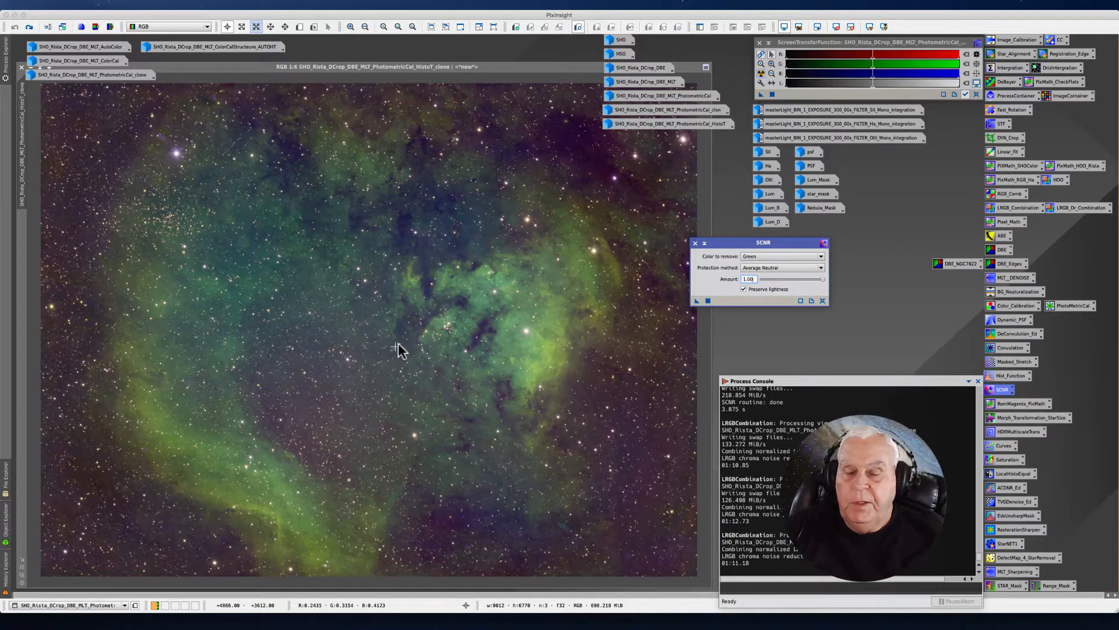
pyautogui.moveTo(310, 443)
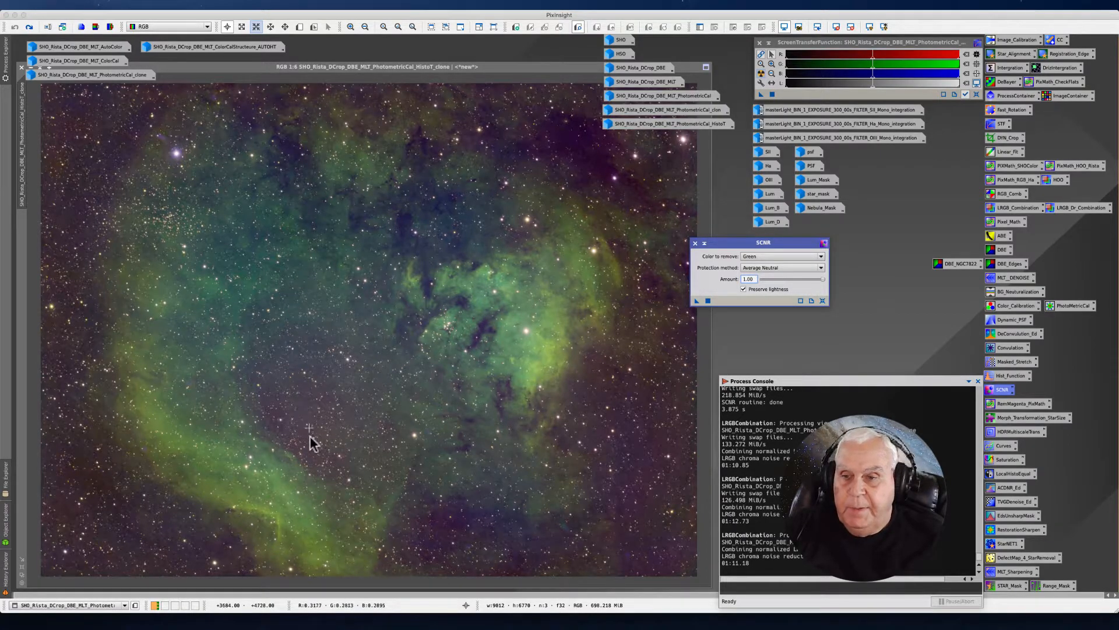
pyautogui.moveTo(406, 333)
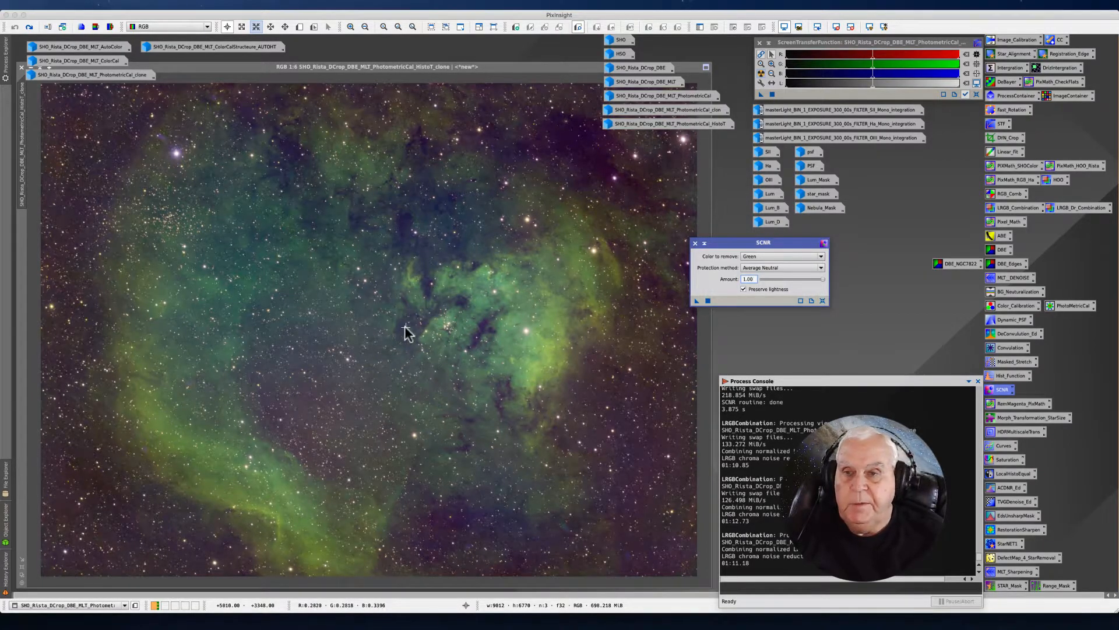
pyautogui.moveTo(443, 306)
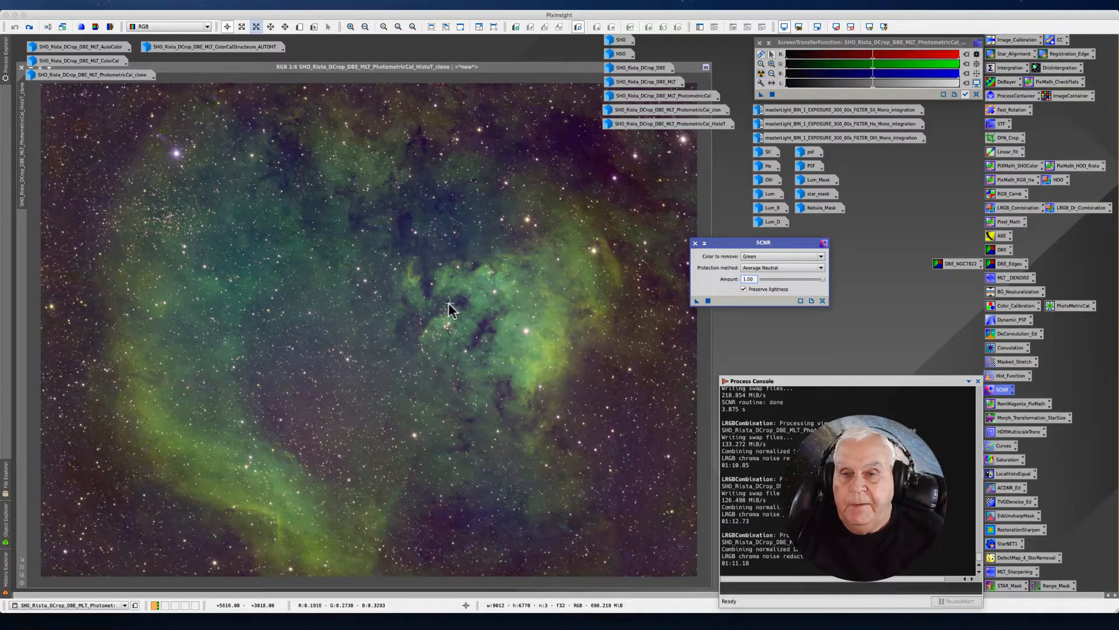
pyautogui.moveTo(422, 307)
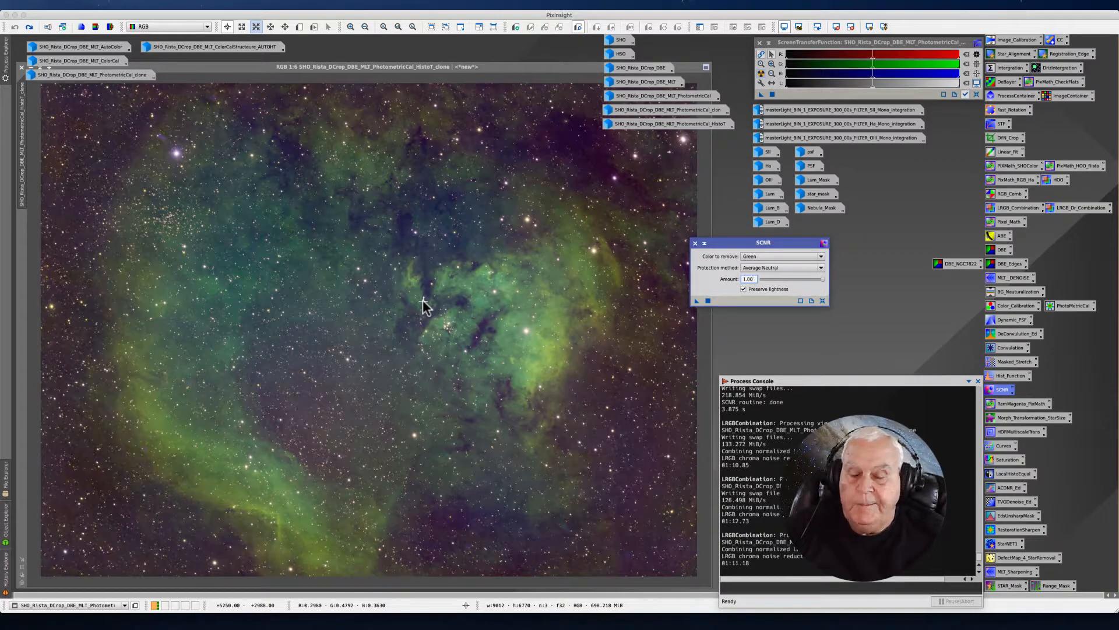
pyautogui.moveTo(360, 319)
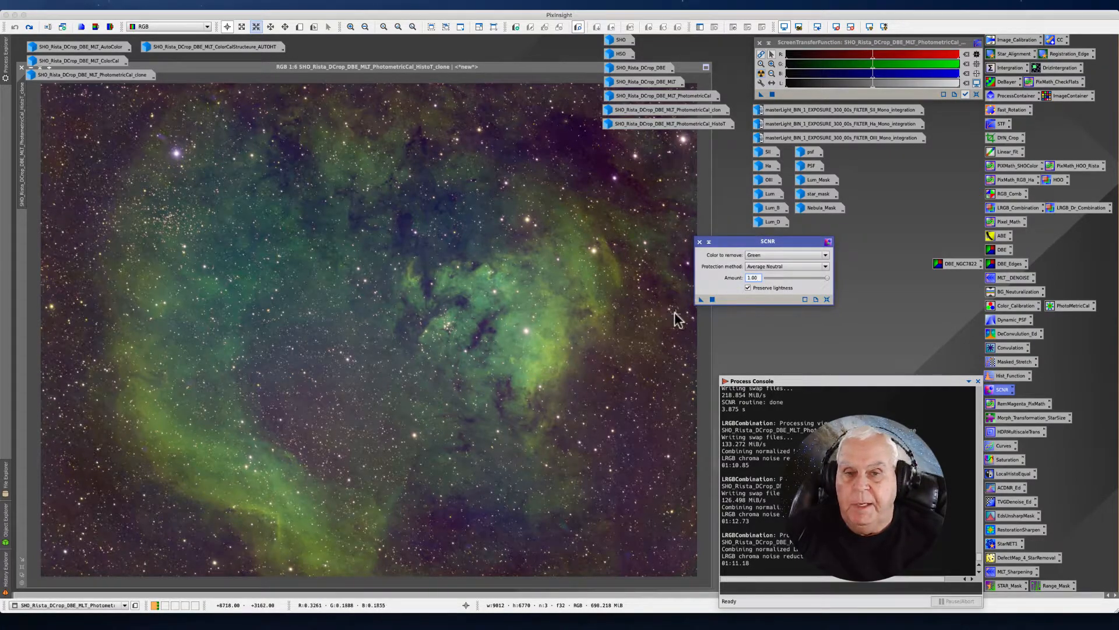
pyautogui.moveTo(684, 316)
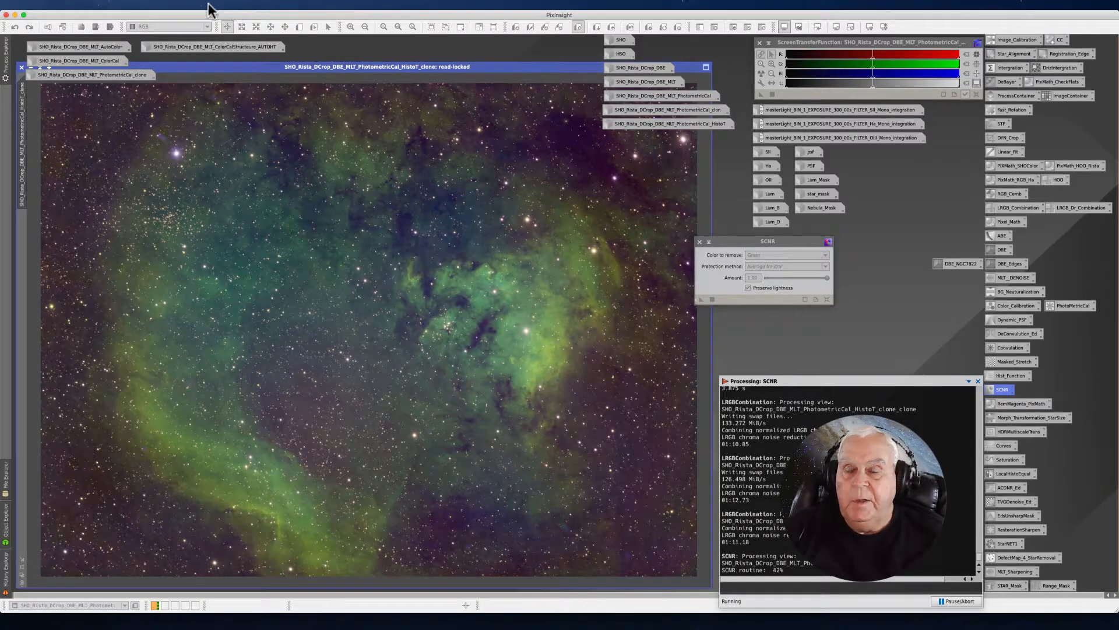
pyautogui.click(210, 4)
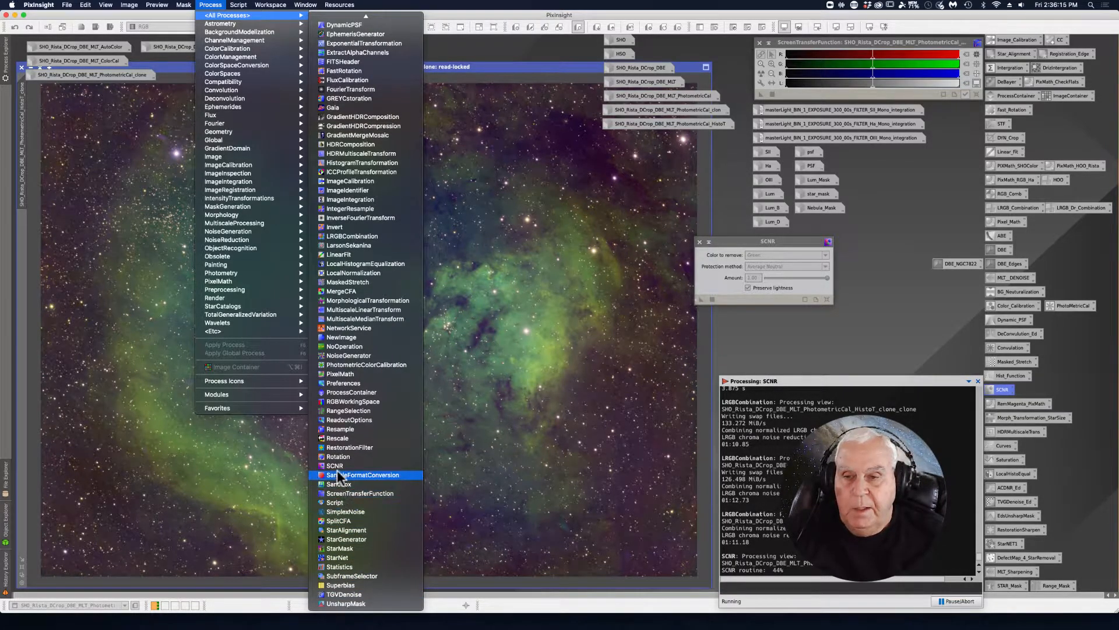
pyautogui.moveTo(335, 465)
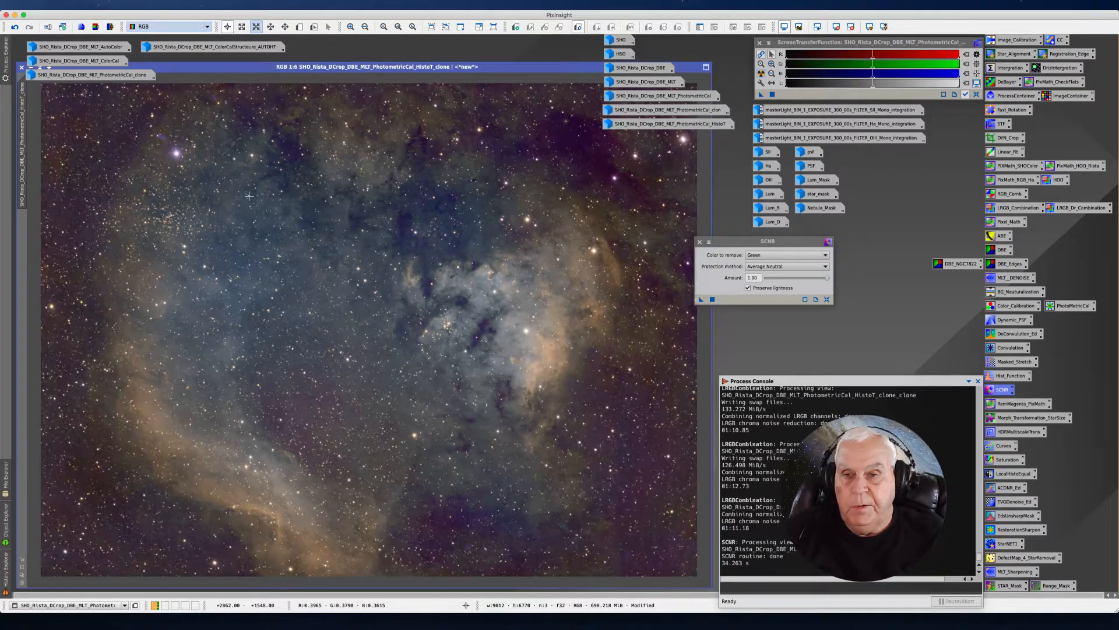
pyautogui.moveTo(277, 179)
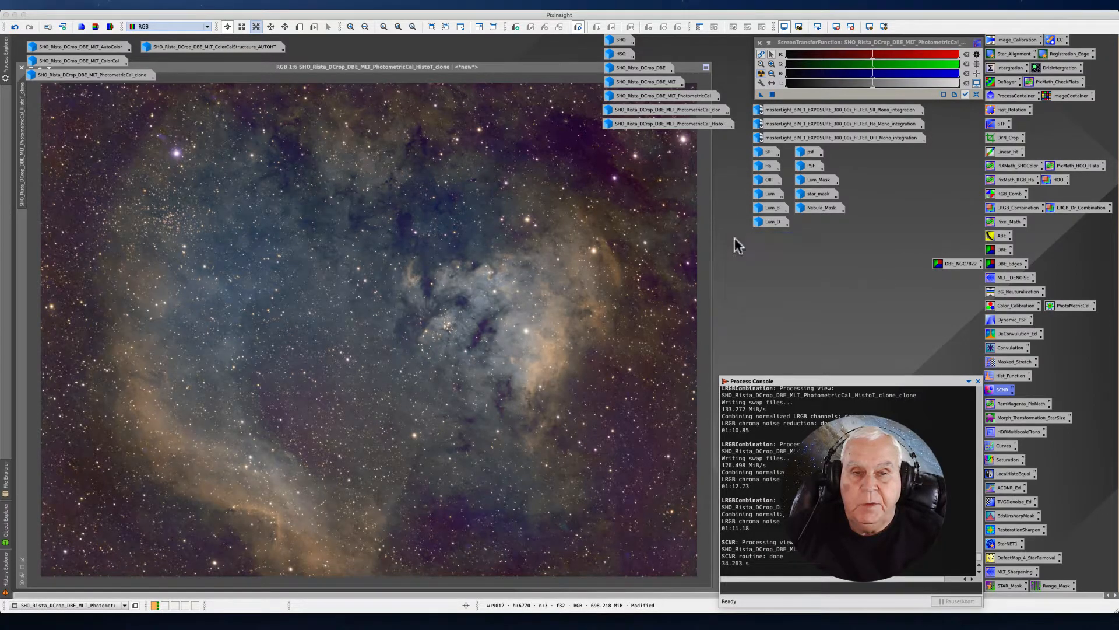
pyautogui.moveTo(377, 278)
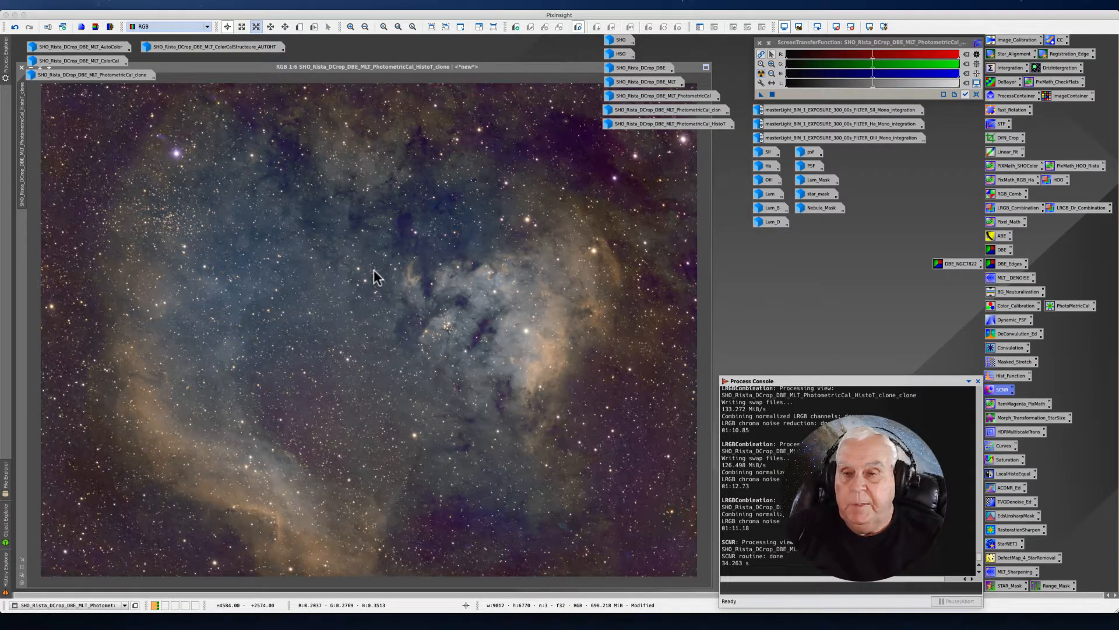
pyautogui.moveTo(460, 218)
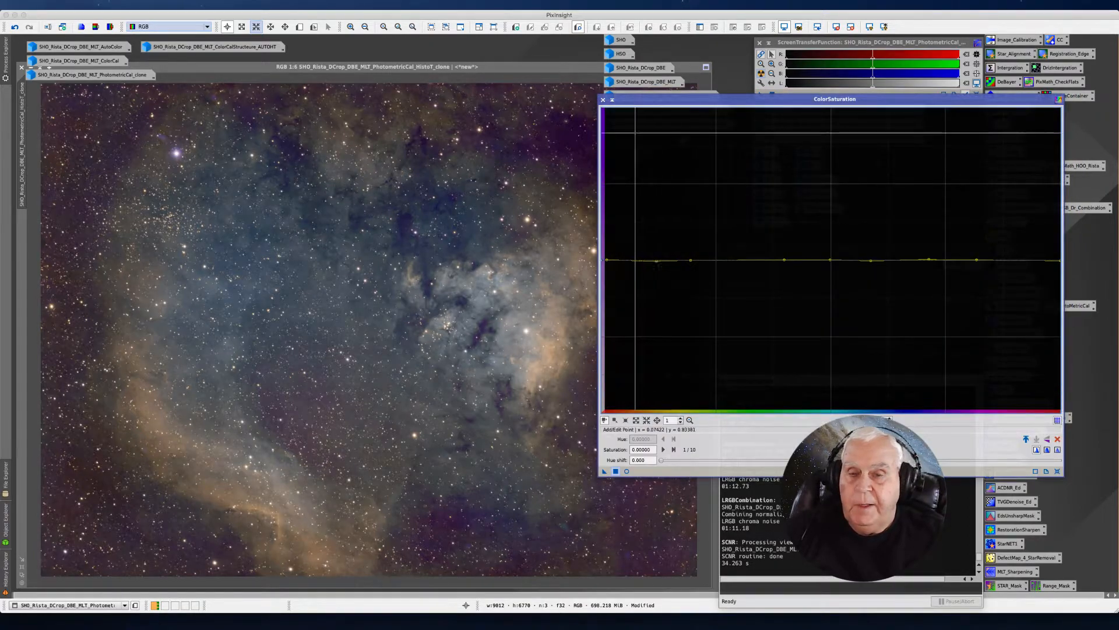
pyautogui.moveTo(461, 300)
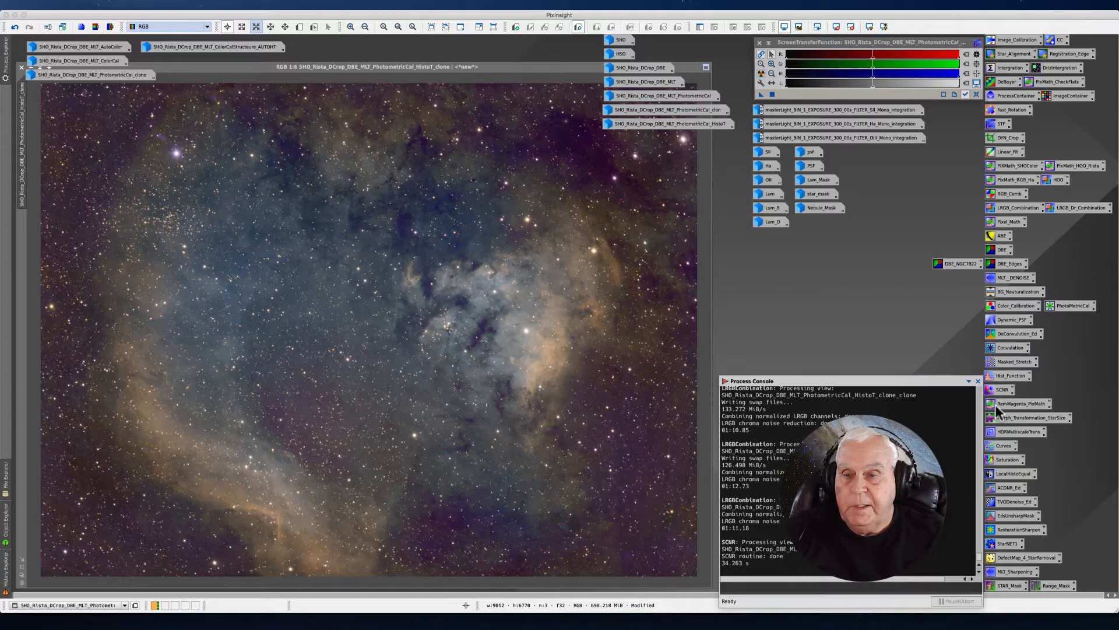
pyautogui.moveTo(864, 356)
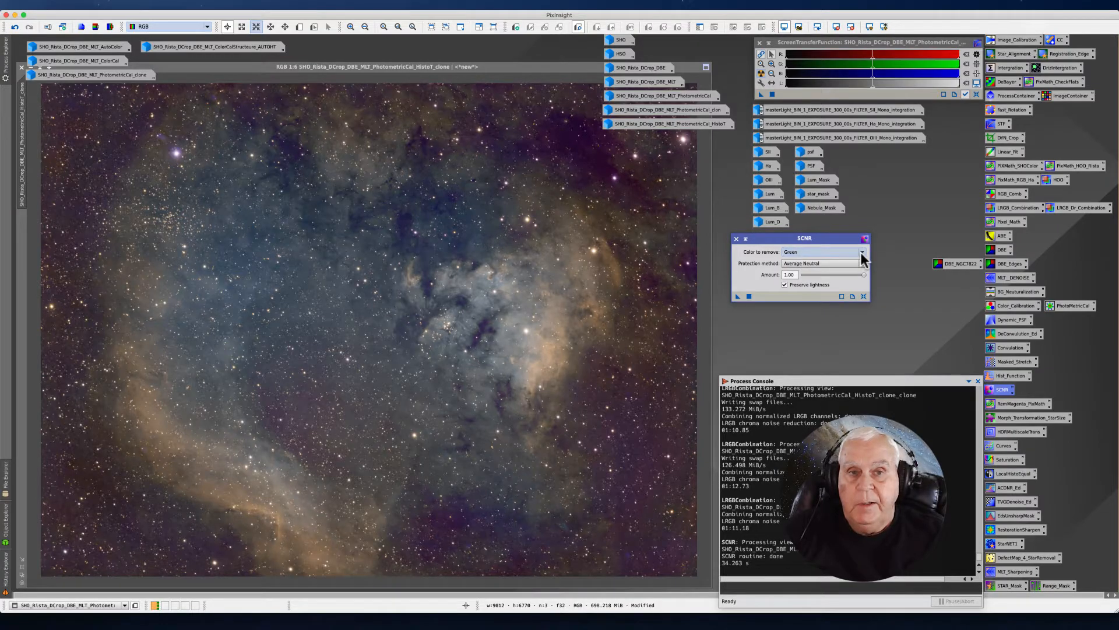
pyautogui.click(861, 252)
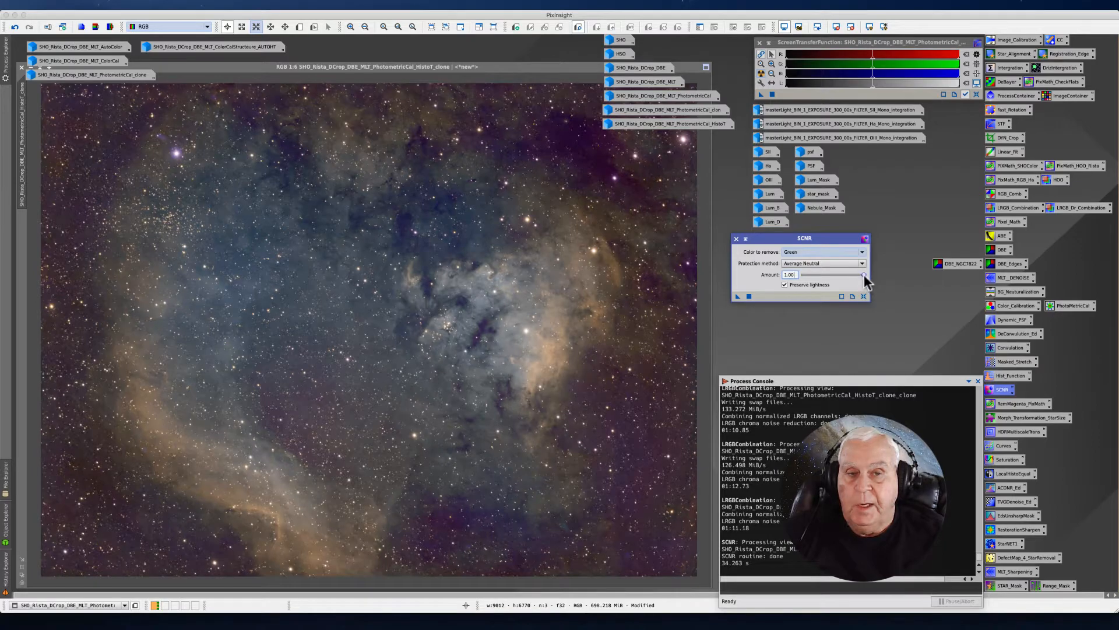
pyautogui.moveTo(864, 275); pyautogui.dragTo(846, 275)
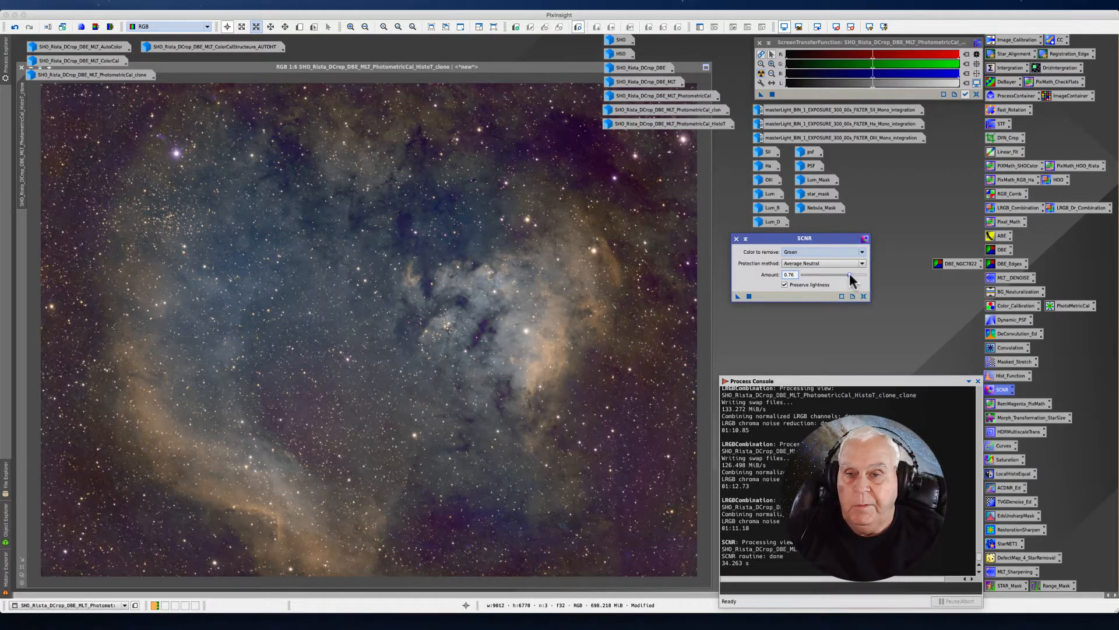
pyautogui.moveTo(850, 274); pyautogui.dragTo(864, 274)
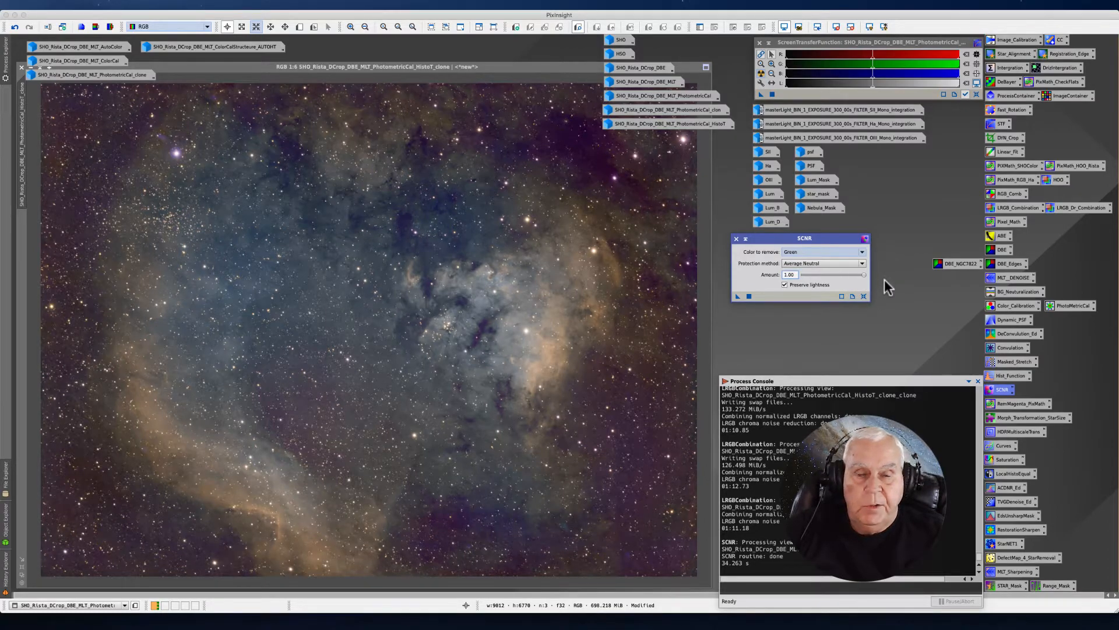
pyautogui.click(737, 238)
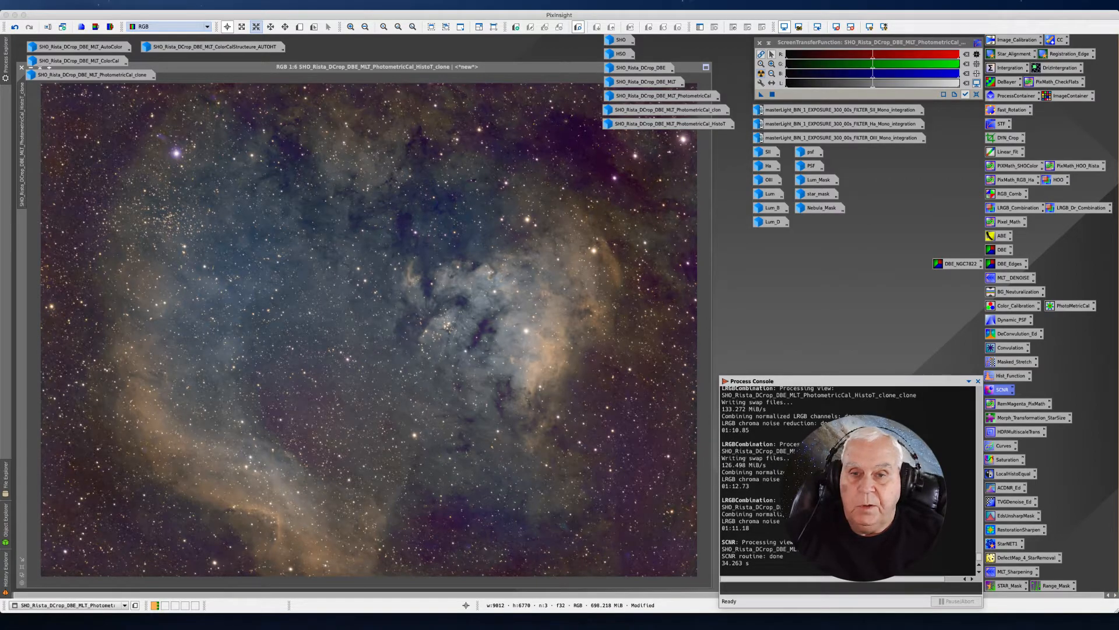
pyautogui.moveTo(439, 255)
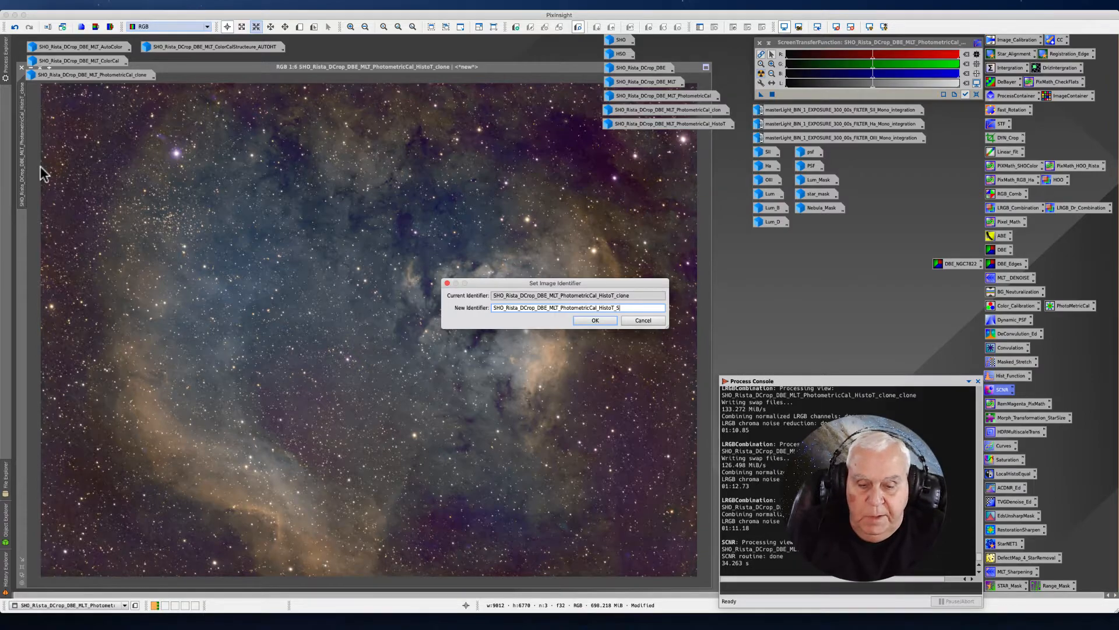
# Append the _SCNR suffix to the image identifier and confirm the rename.
pyautogui.write('CNR')
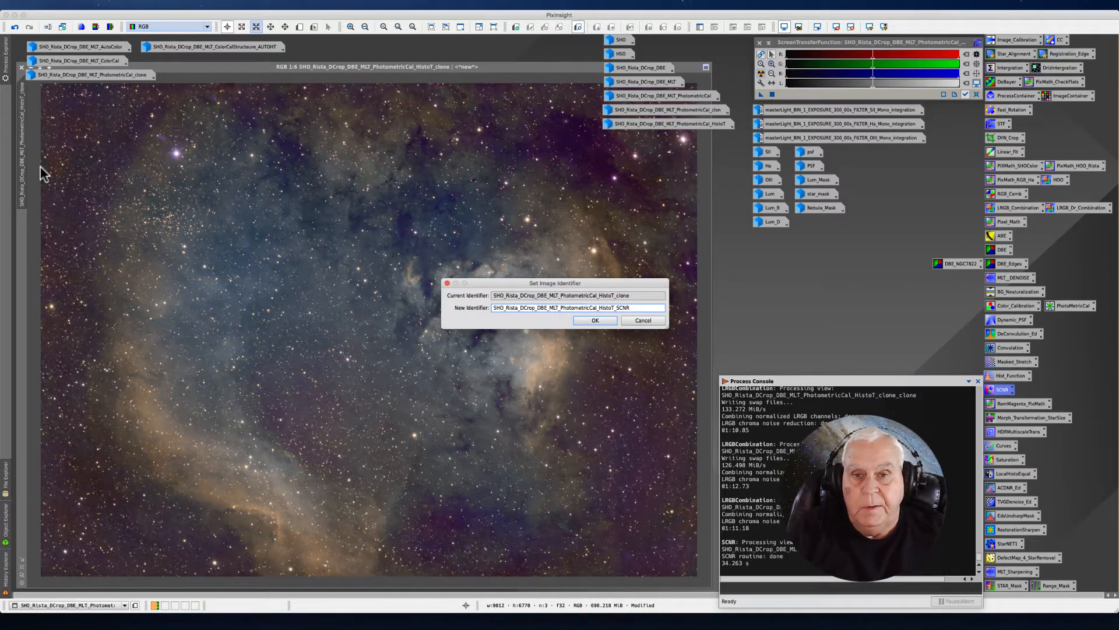
pyautogui.click(594, 319)
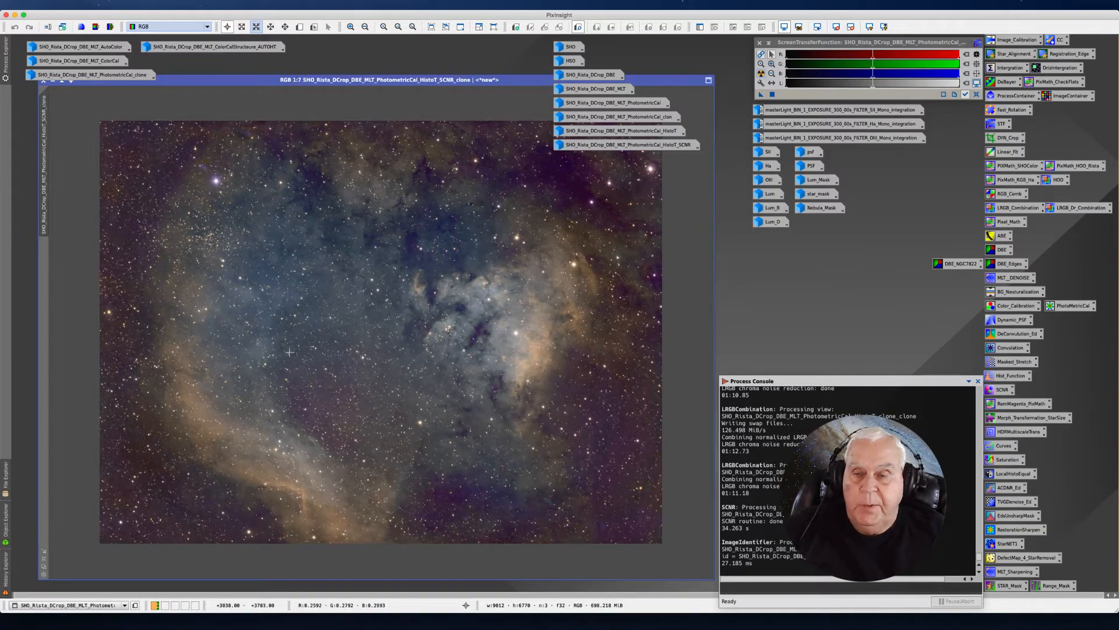
pyautogui.moveTo(421, 225)
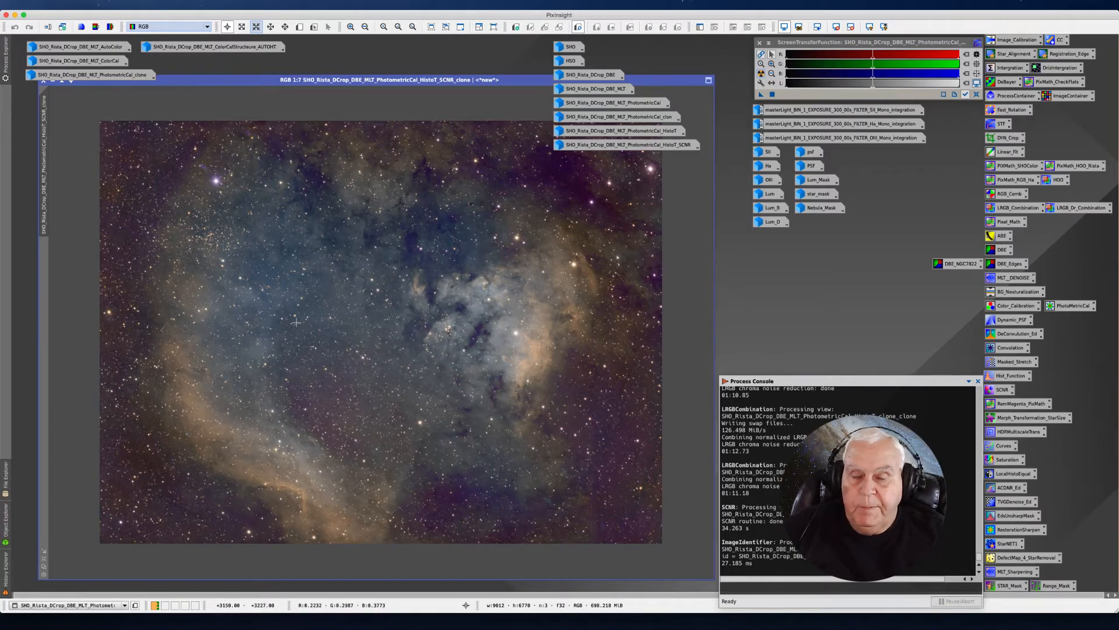
pyautogui.moveTo(329, 279)
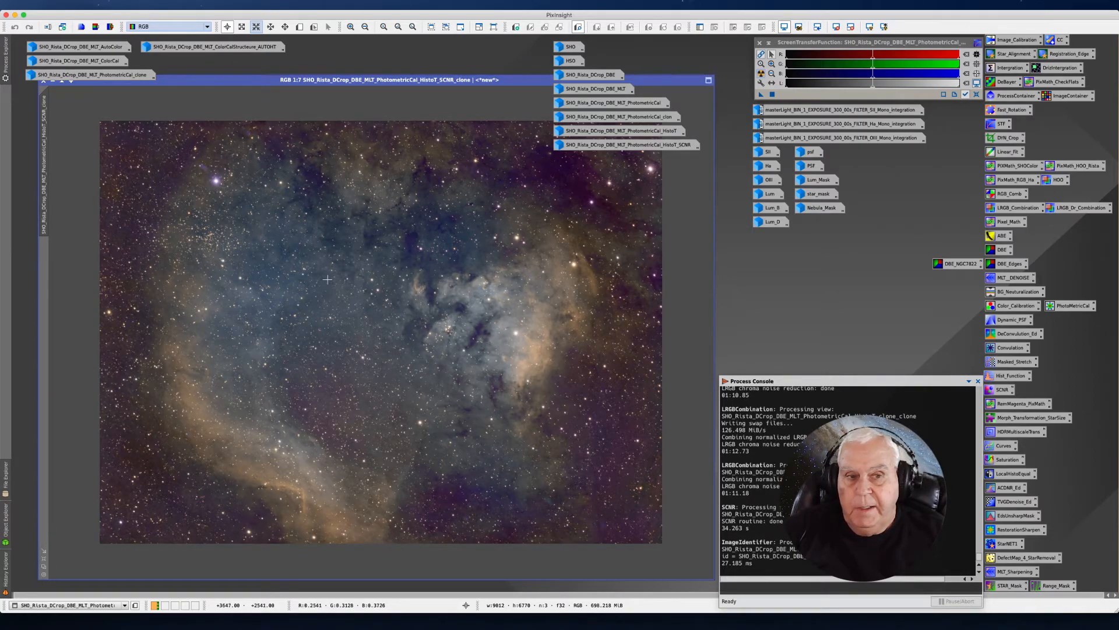
pyautogui.moveTo(313, 300)
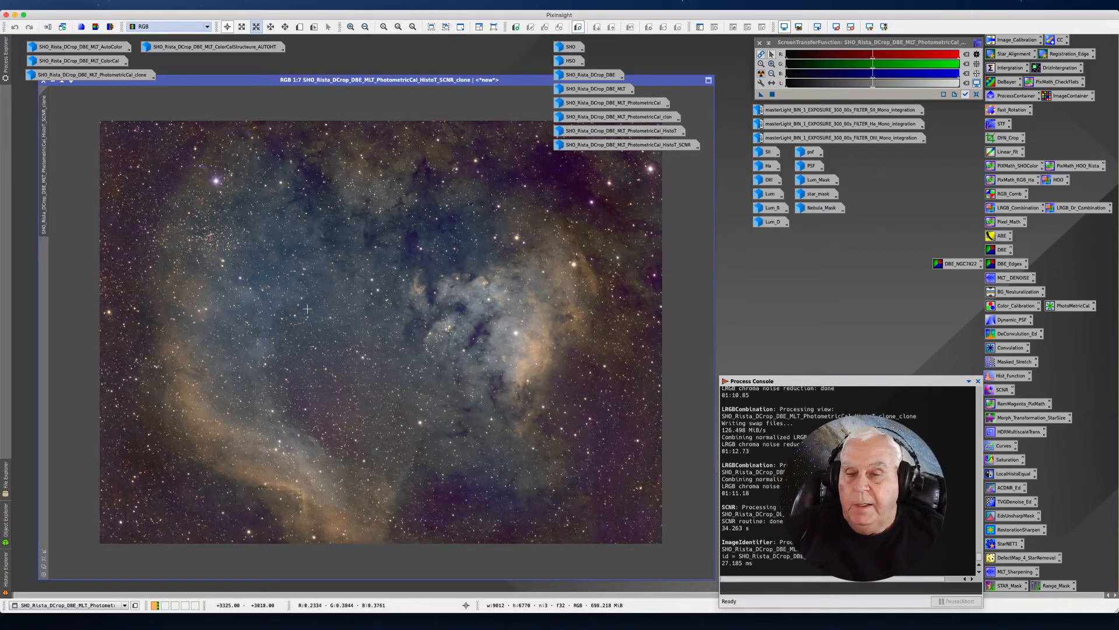
pyautogui.moveTo(503, 367)
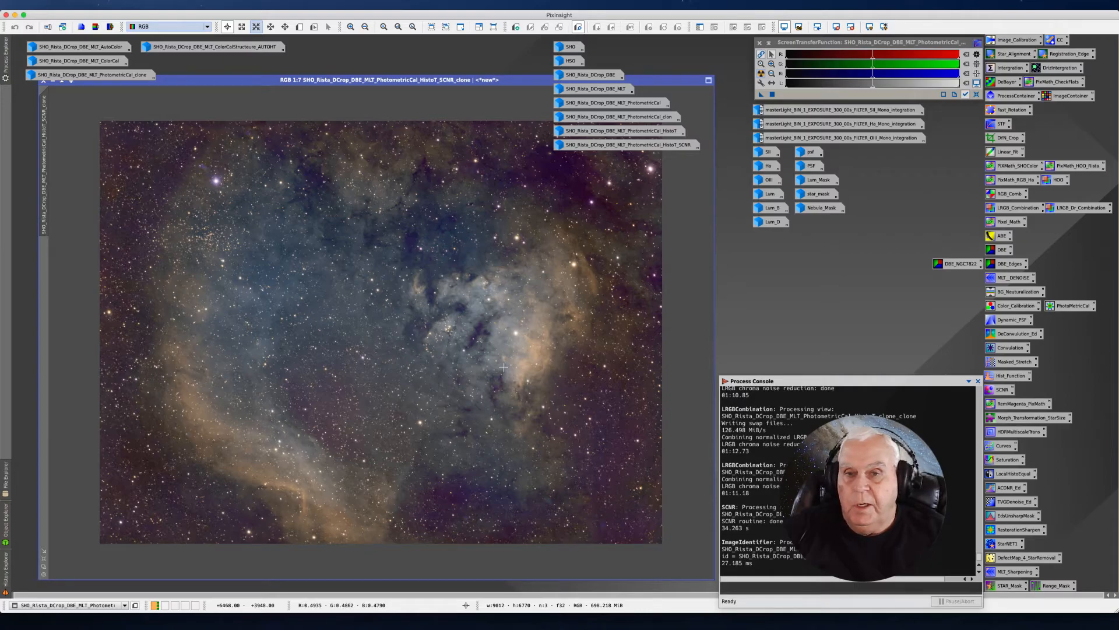